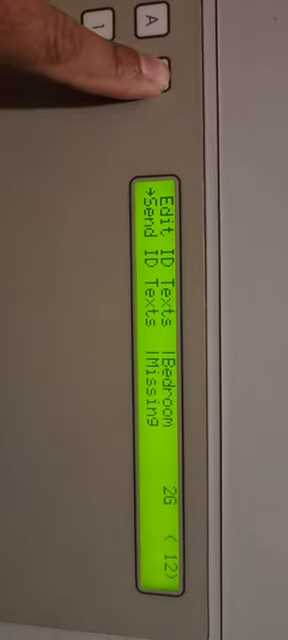
click(142, 70)
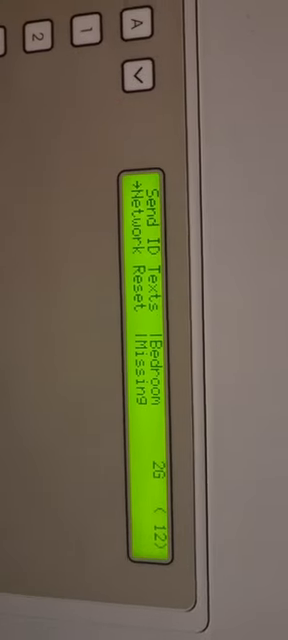